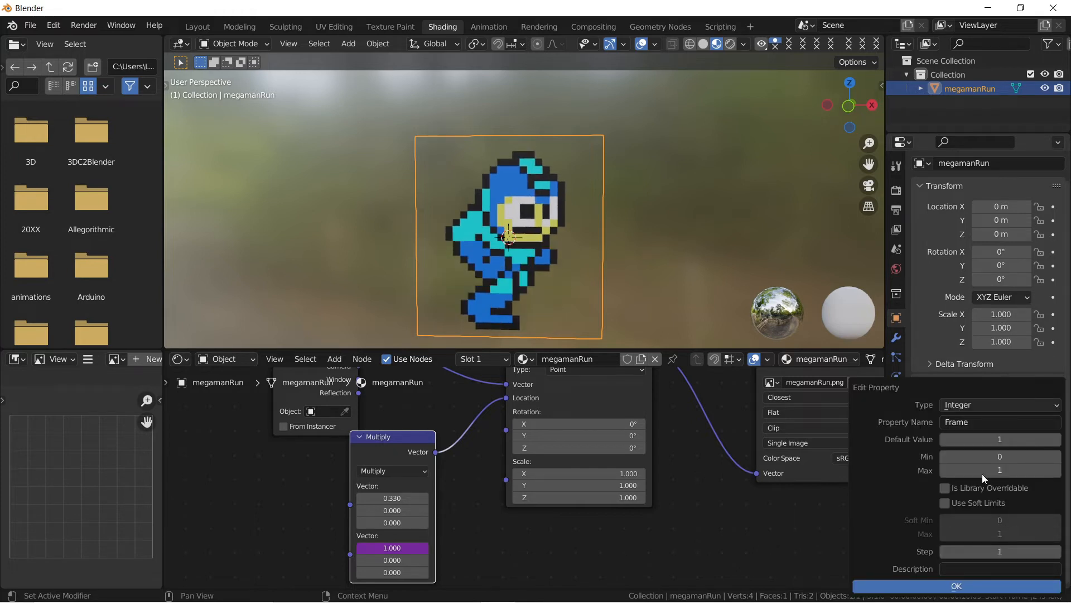
Confirm the Frame property as an Integer with default 1 and minimum 0.
{"action": "left_click", "coordinate": [489, 27]}
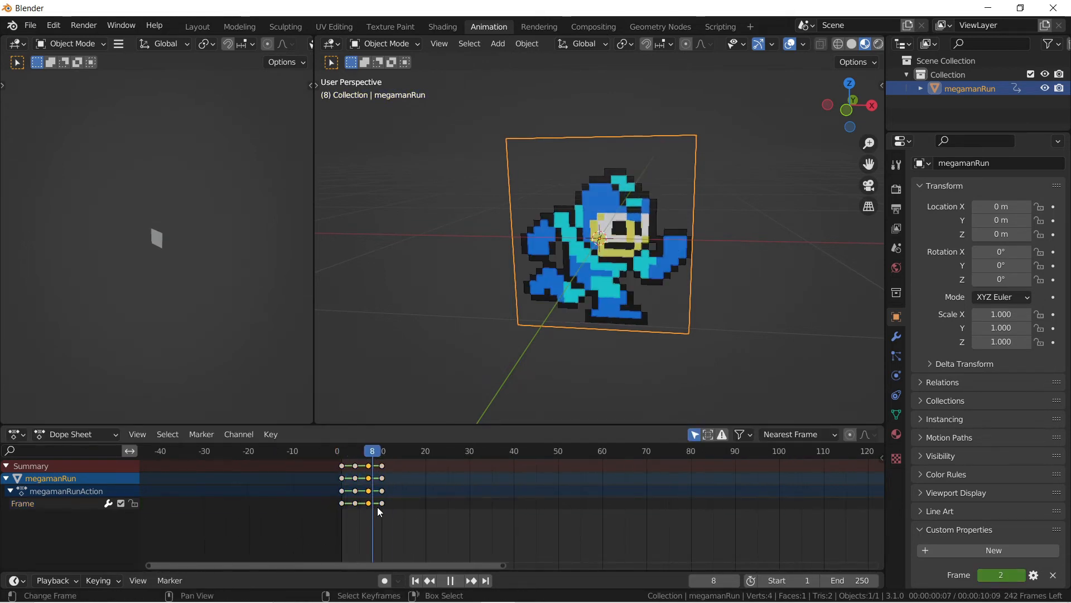